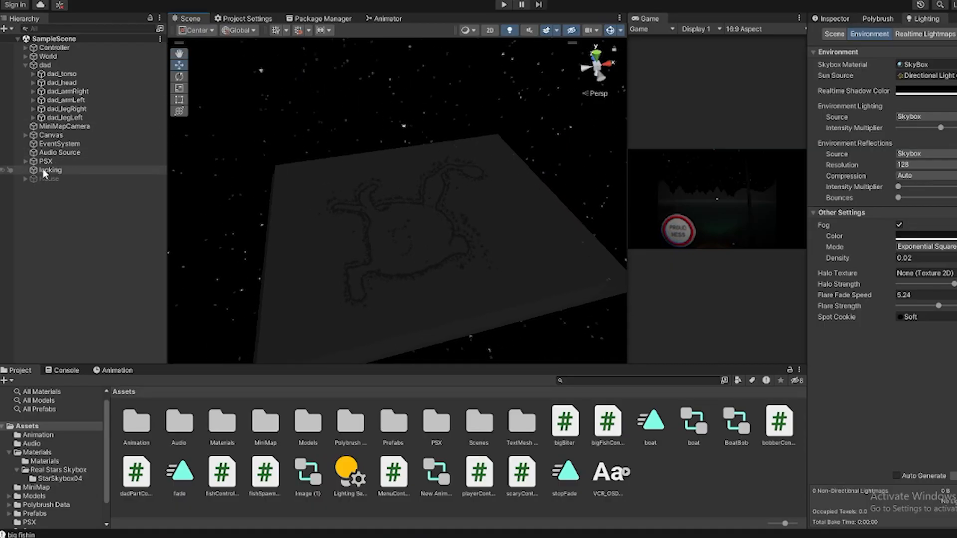
Select Marker (1) under dad's right arm and show its Inspector properties.
click(46, 161)
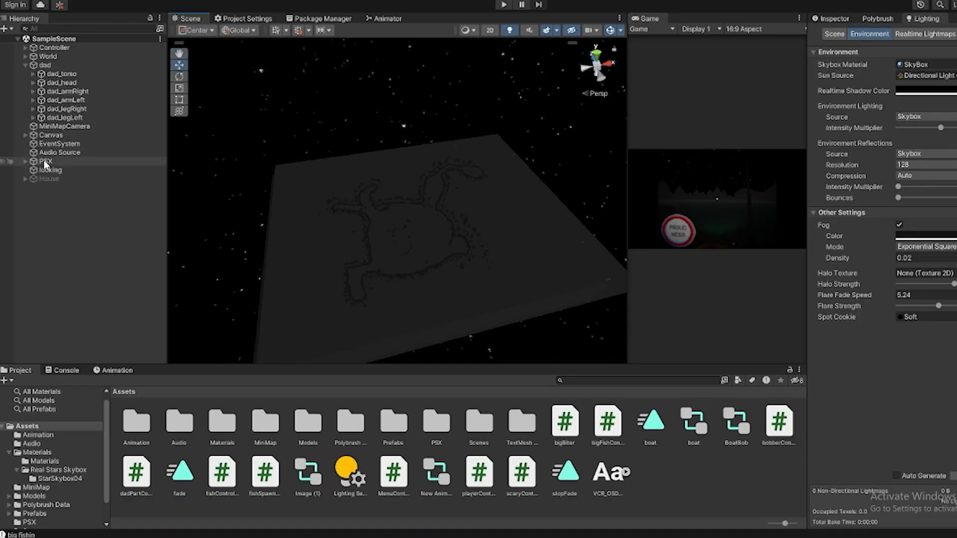
click(65, 126)
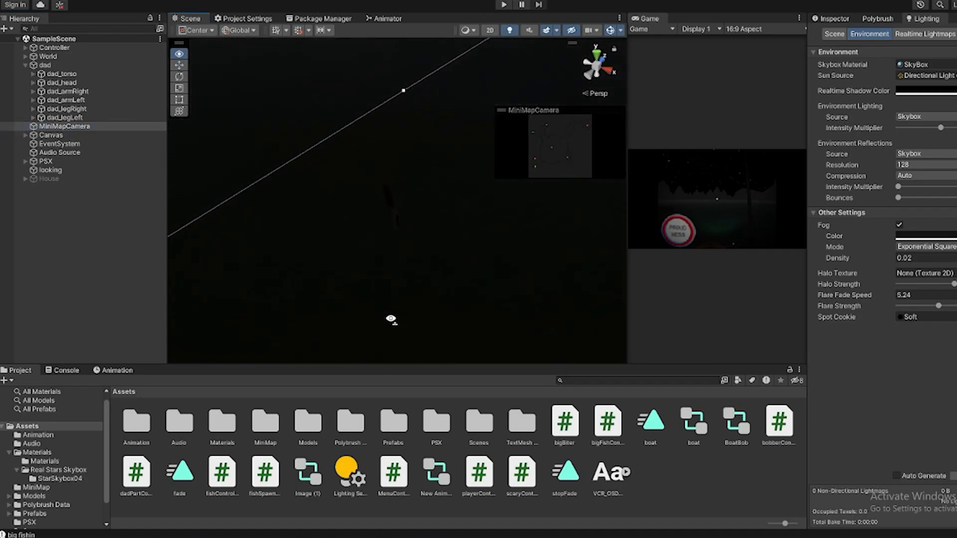
click(66, 91)
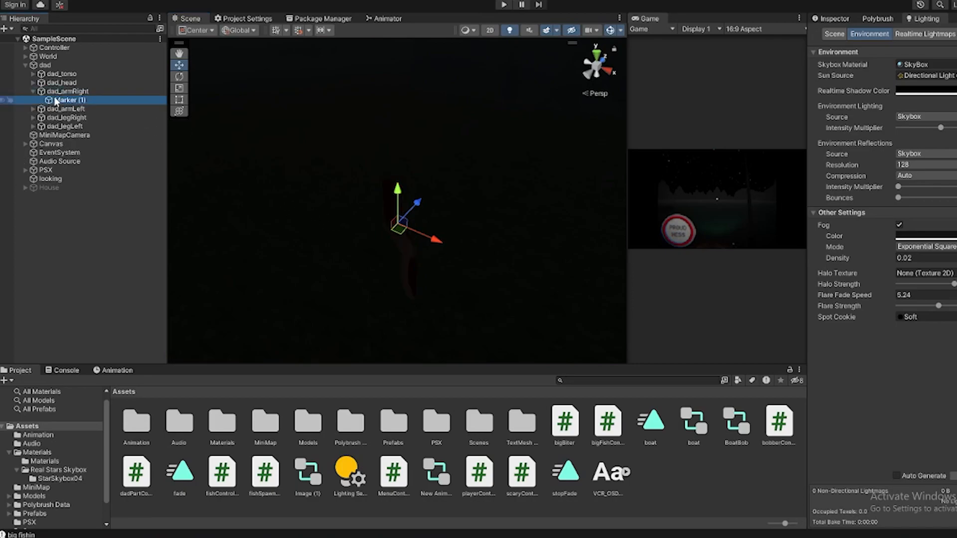
click(68, 100)
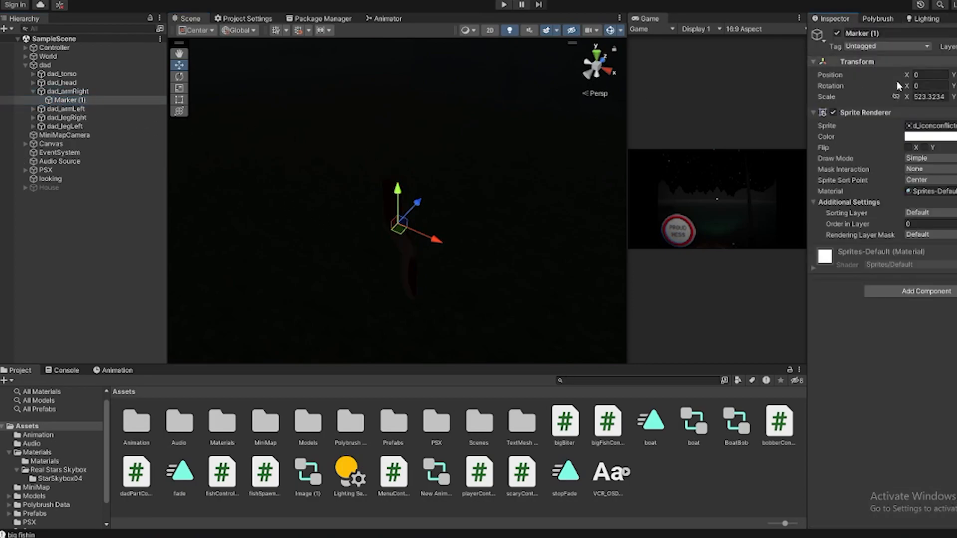
click(887, 46)
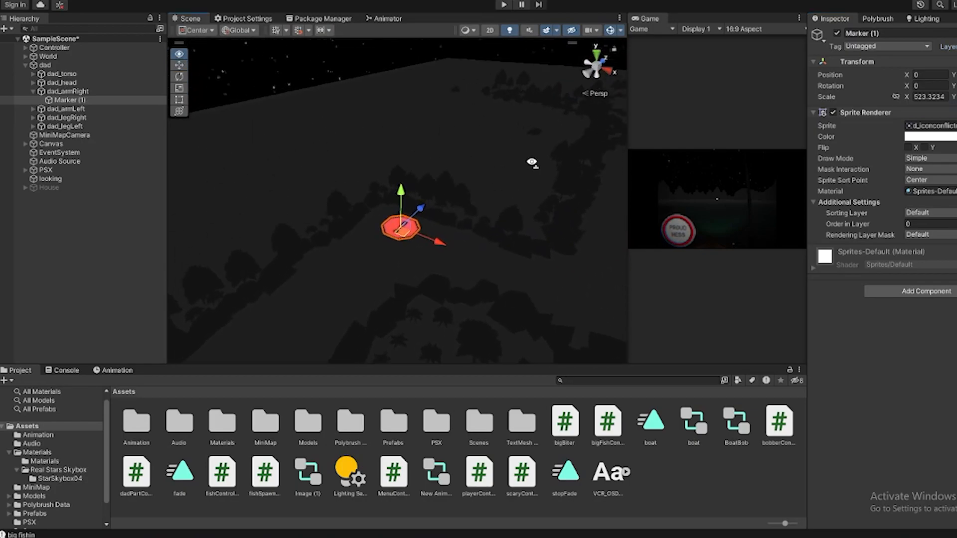
Place the Pesca 1 model from Assets > Models among the boats.
click(504, 4)
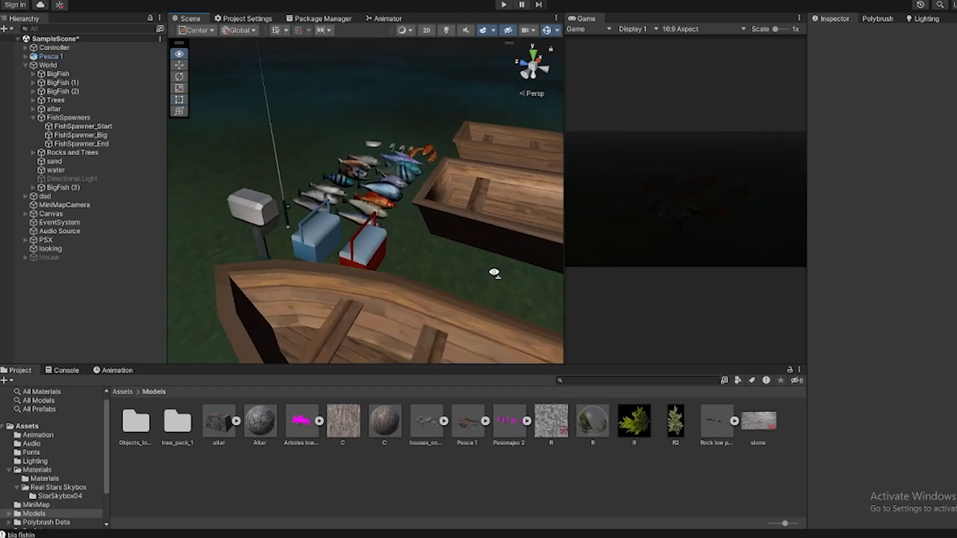
Add a Box Collider to the Rock objects under Rocks and Trees.
click(503, 4)
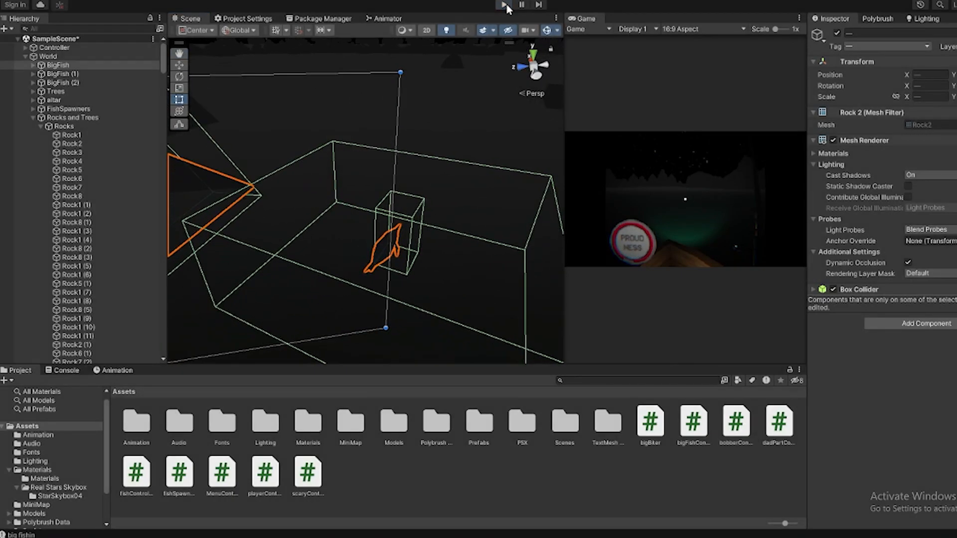
Enter Play mode to playtest the game from the boat.
click(503, 5)
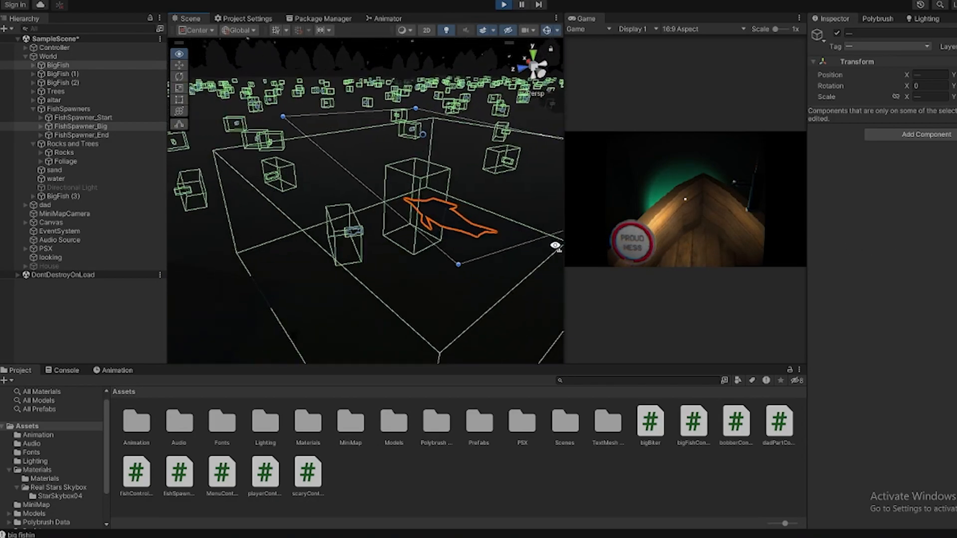
click(503, 4)
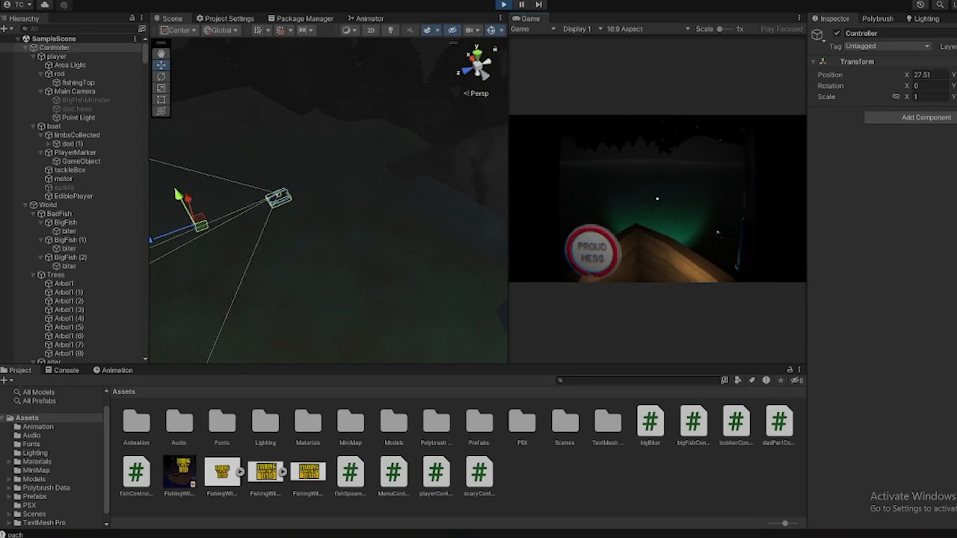
click(62, 187)
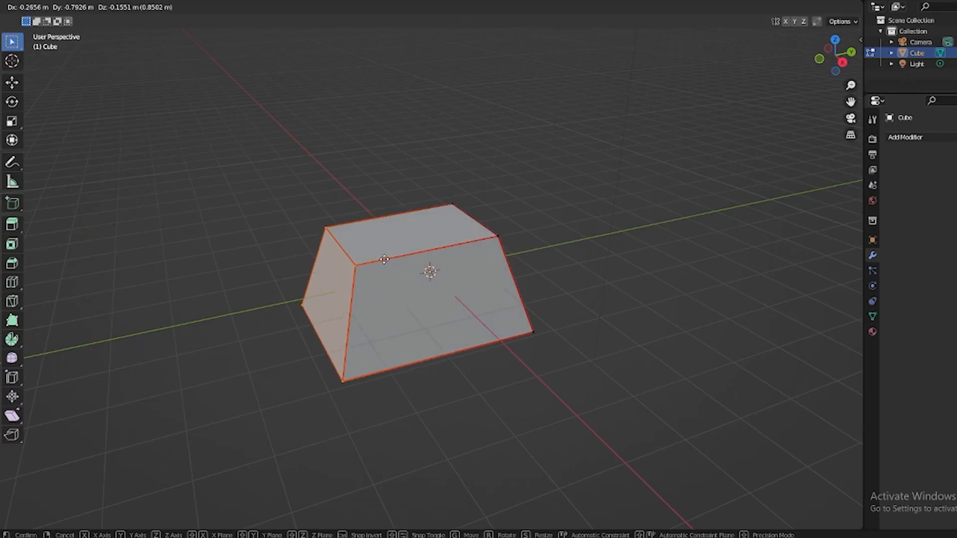
Scale the cube's top face smaller to taper the block.
key(s)
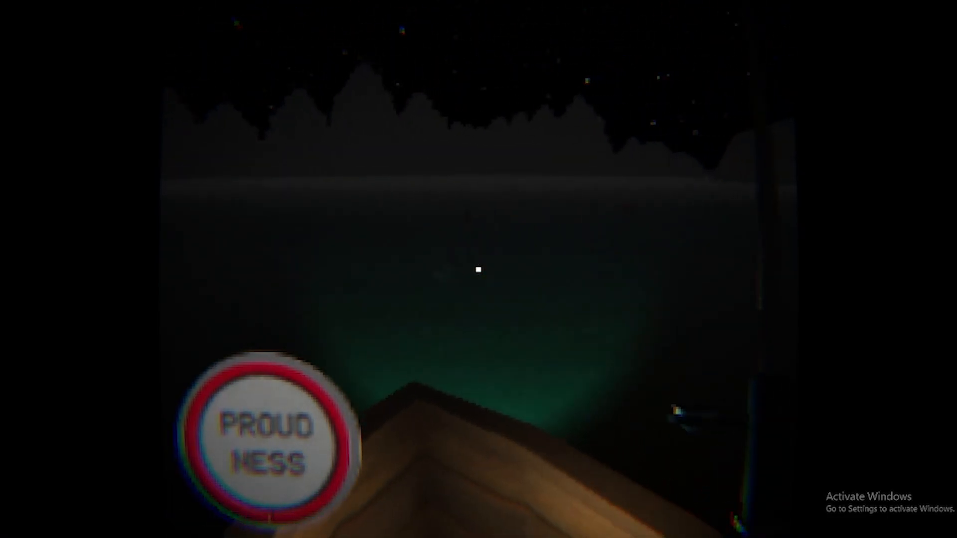
mouse_move(479, 269)
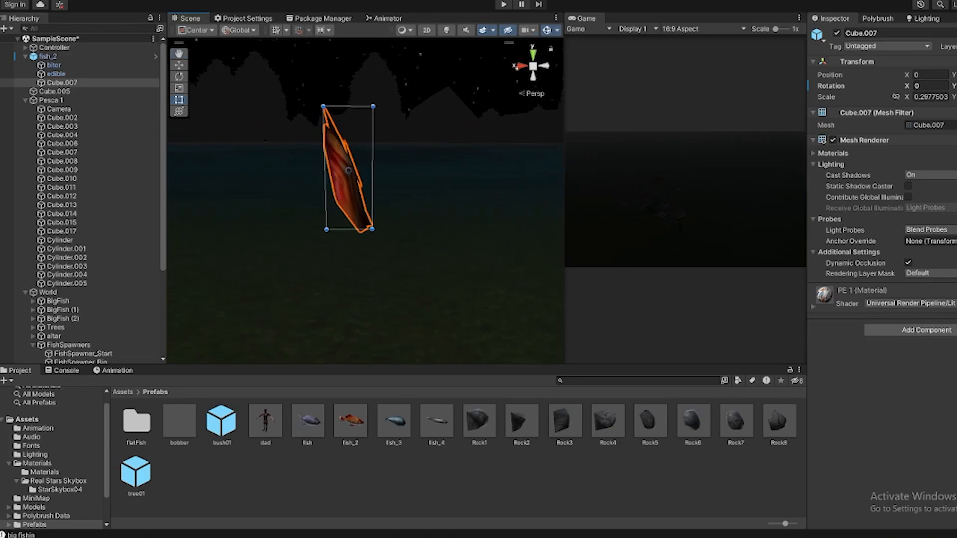
Inspect fish_2's Cube.007 mesh and PE 1 material in the Inspector.
click(503, 4)
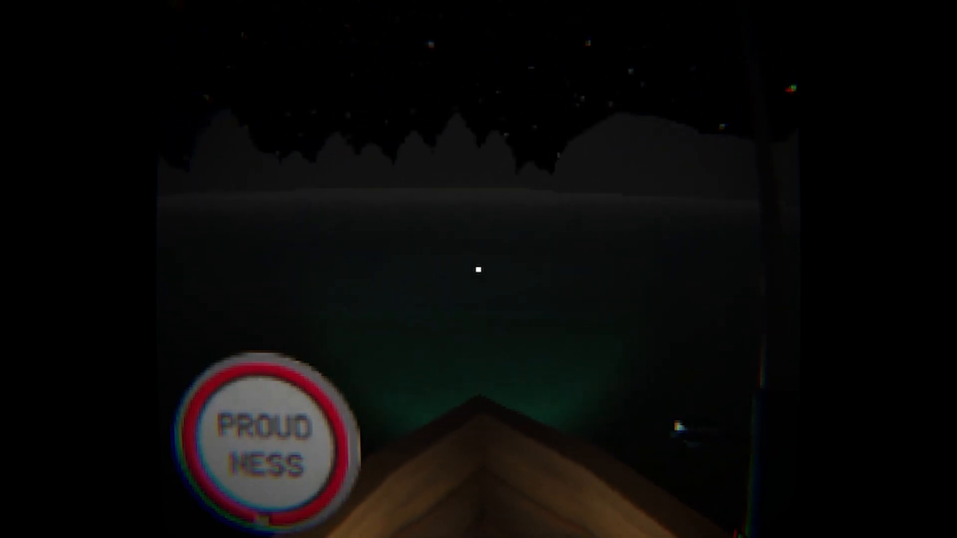
mouse_move(479, 278)
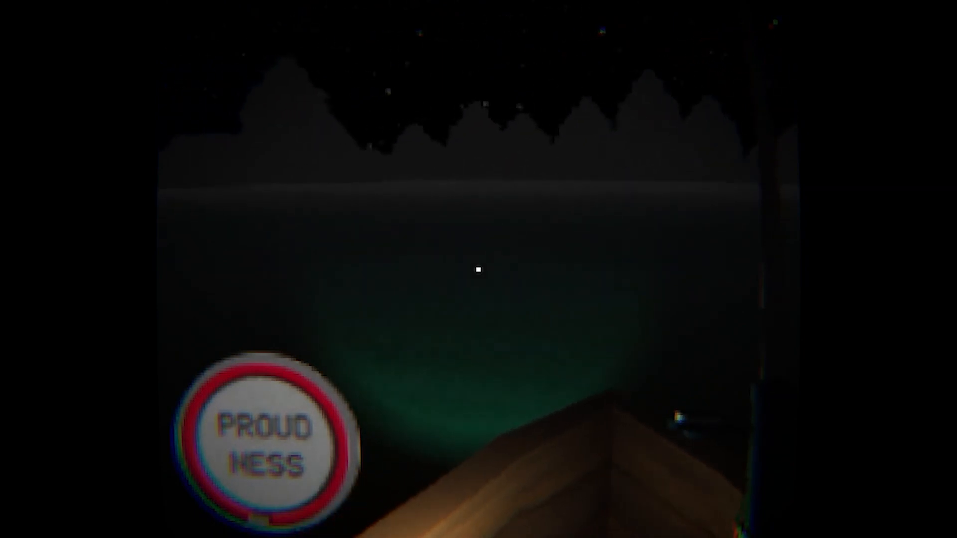
mouse_move(479, 270)
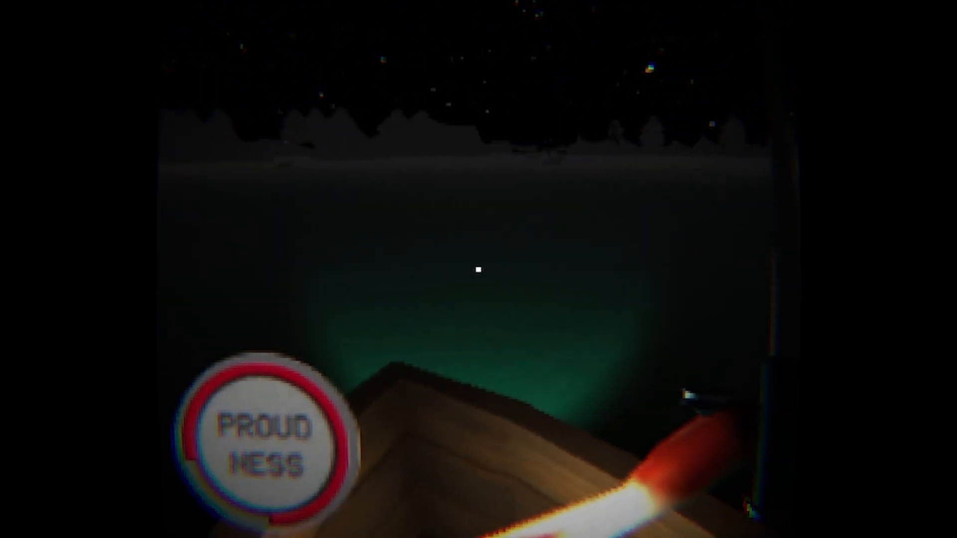
mouse_move(479, 269)
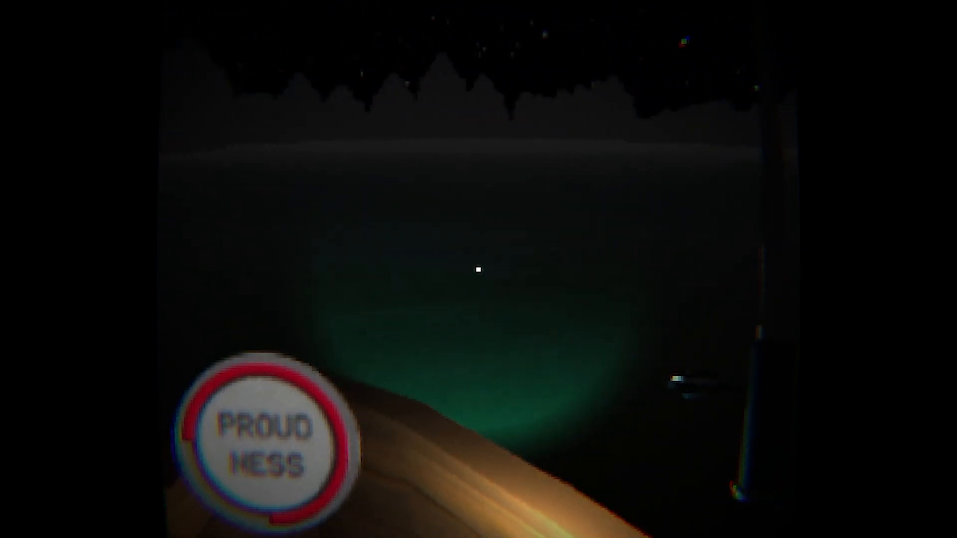
mouse_move(479, 269)
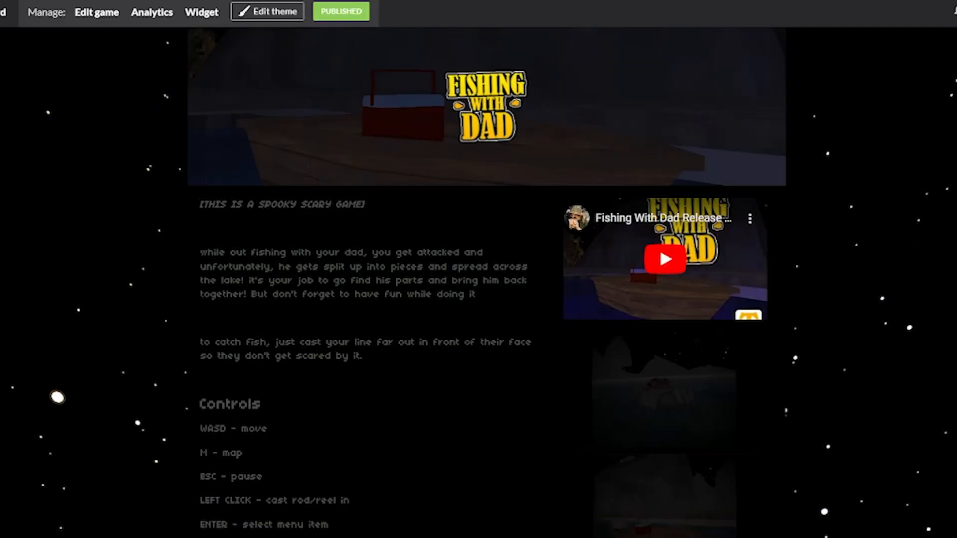
Scroll the Fishing With Dad itch.io page to review story, controls and features.
scroll(down, 3)
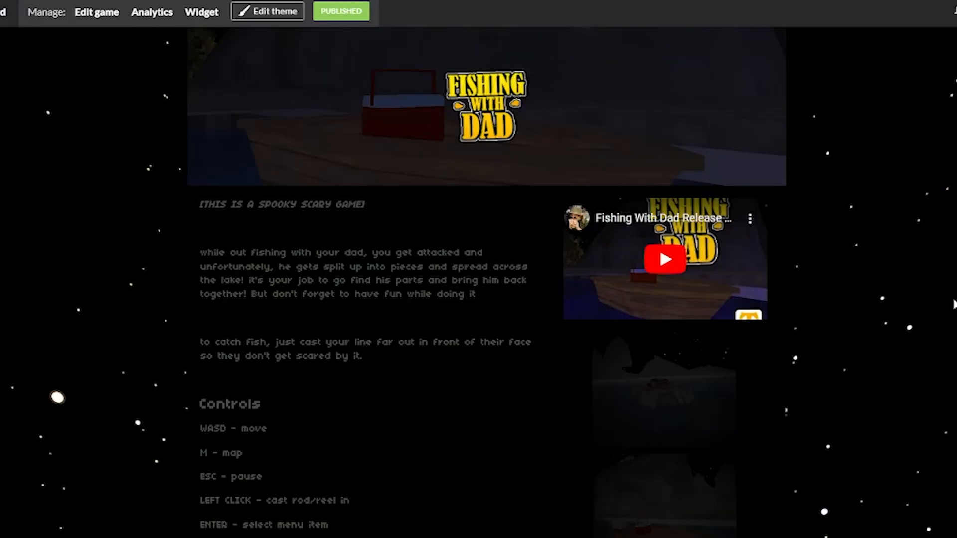
scroll(down, 3)
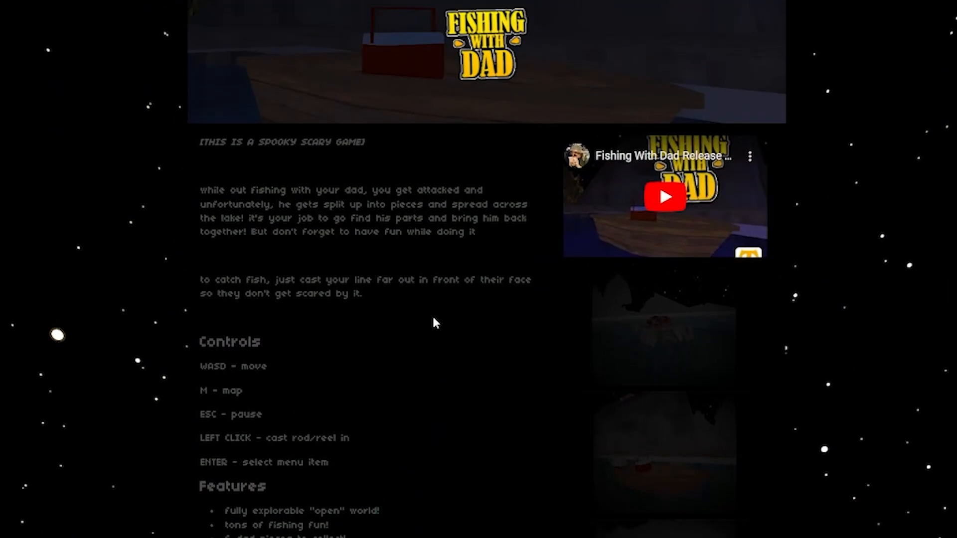
scroll(up, 3)
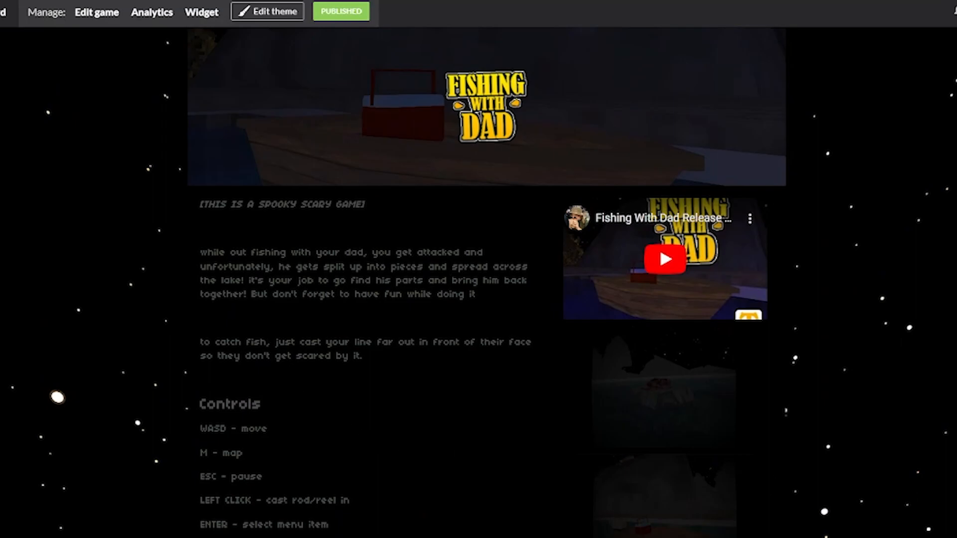